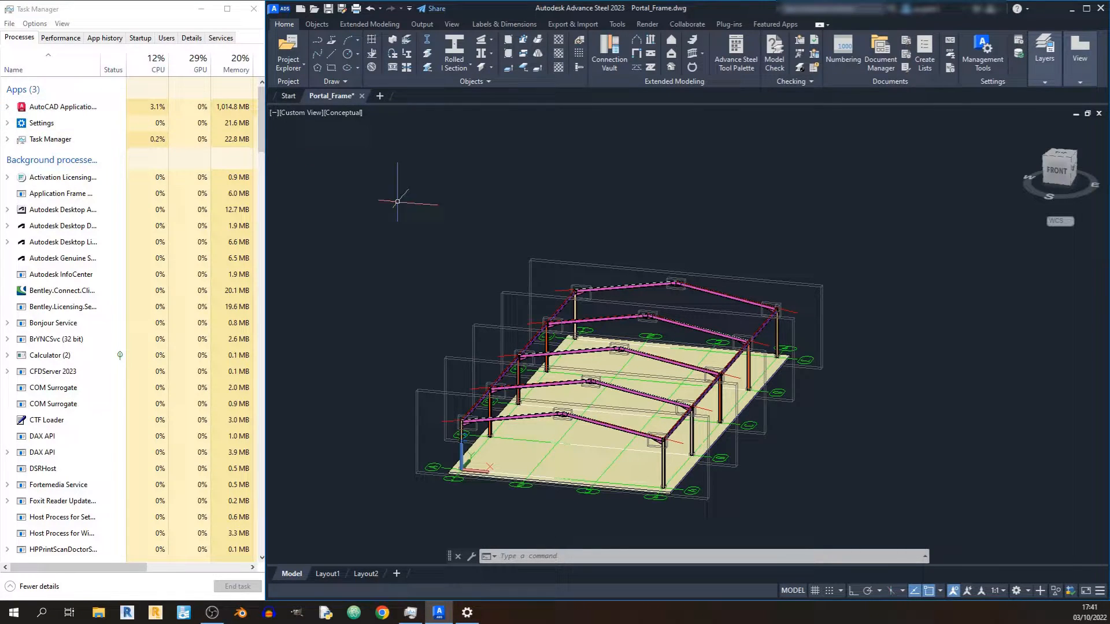
mouse_move(457, 340)
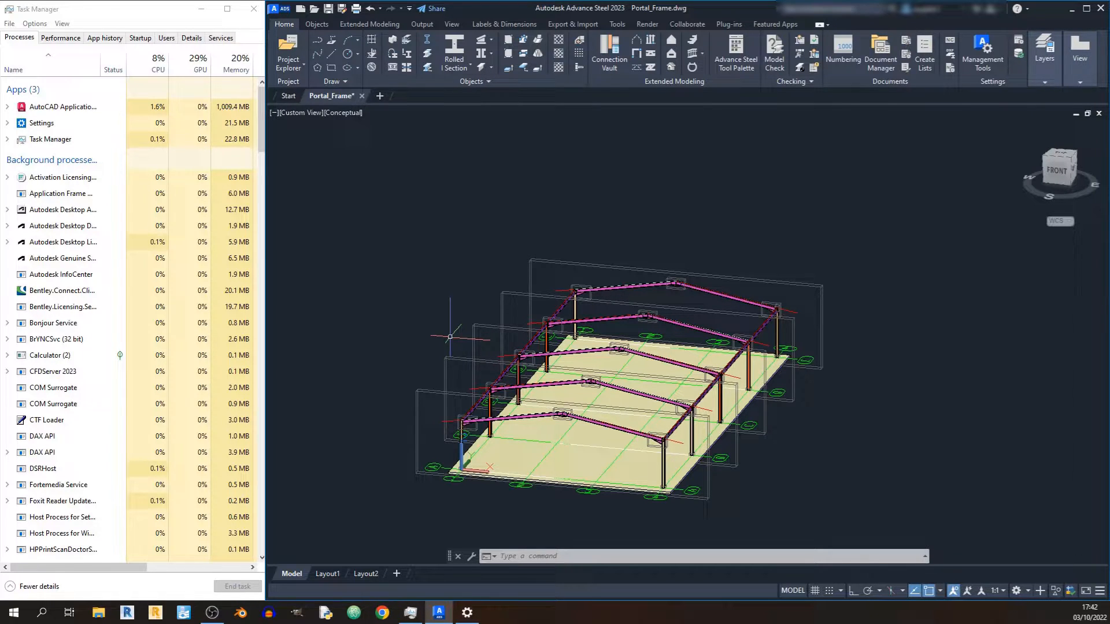
mouse_move(417, 212)
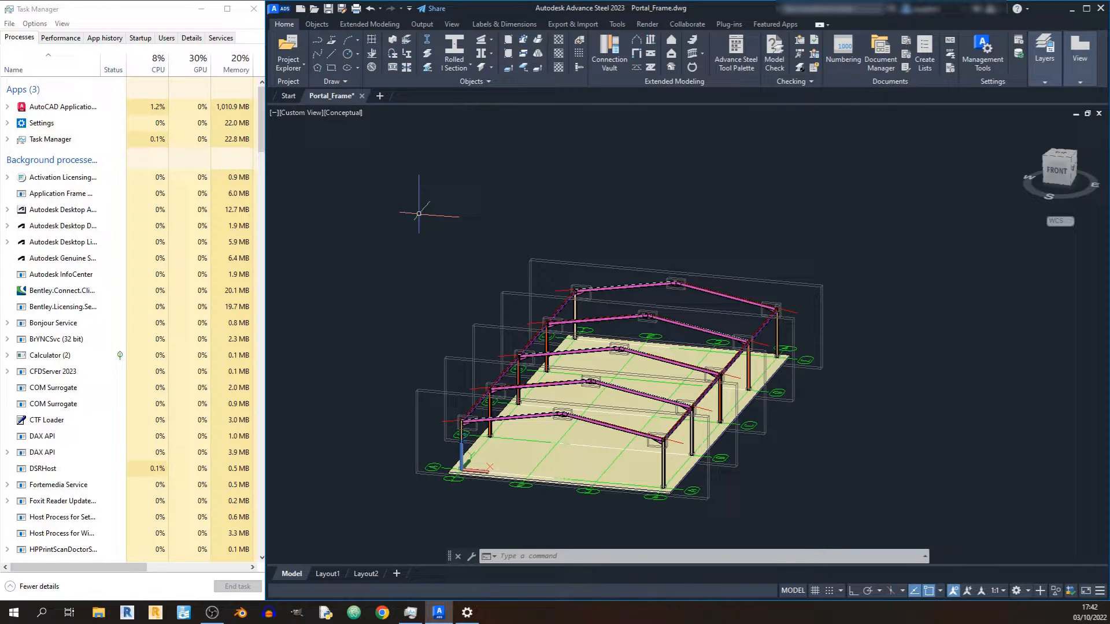
Step: Bring Settings forward and open System > Display, scrolled down to multiple displays
left_click(466, 612)
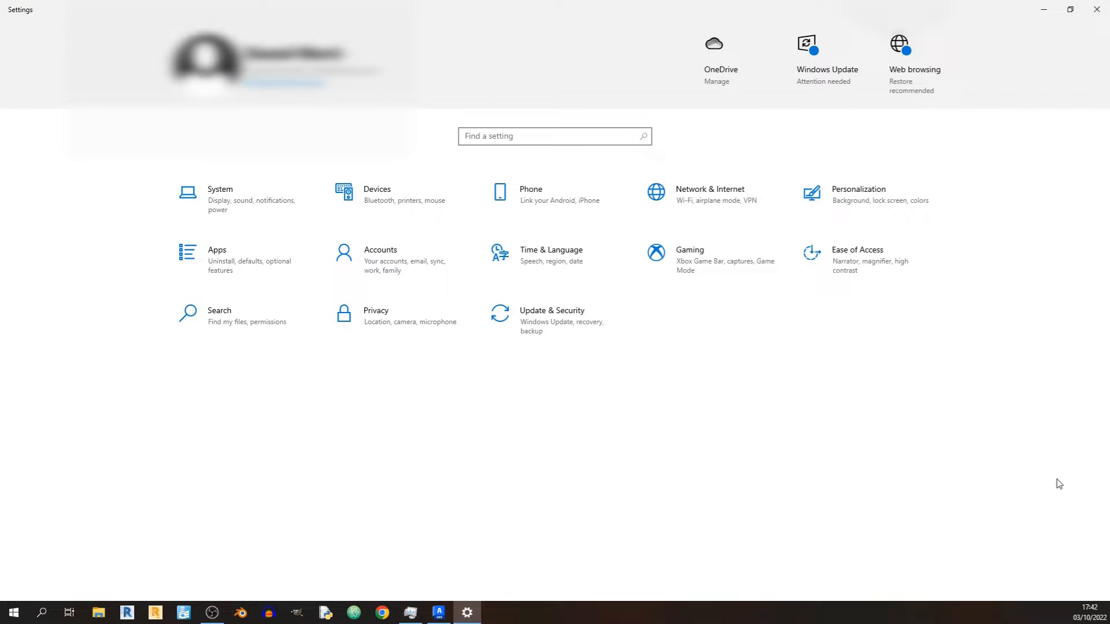
mouse_move(1084, 424)
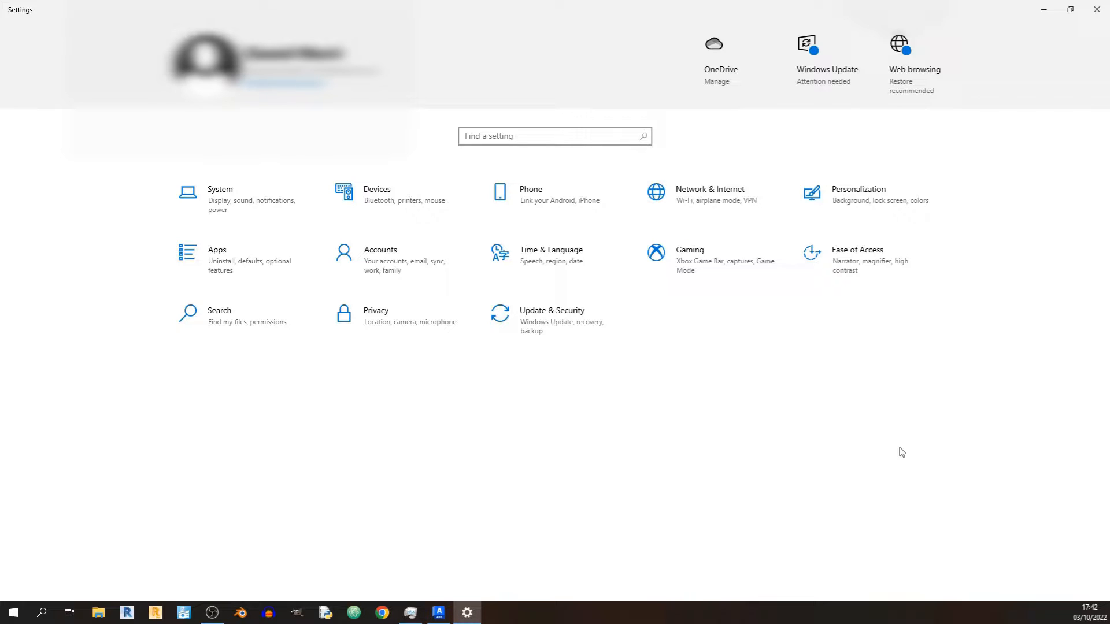
mouse_move(725, 438)
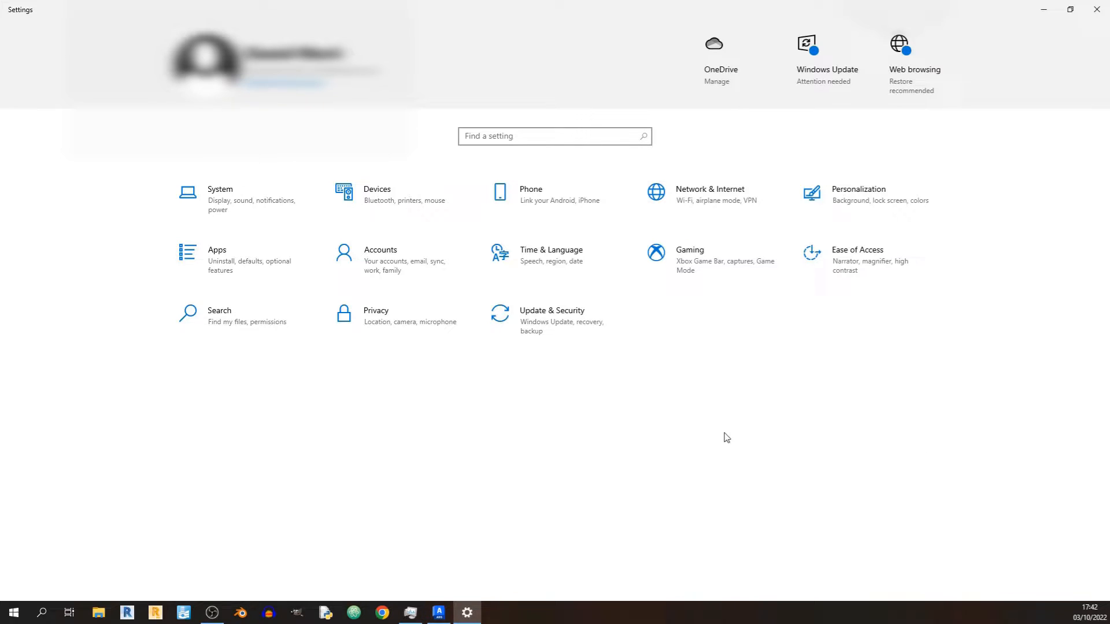
left_click(220, 195)
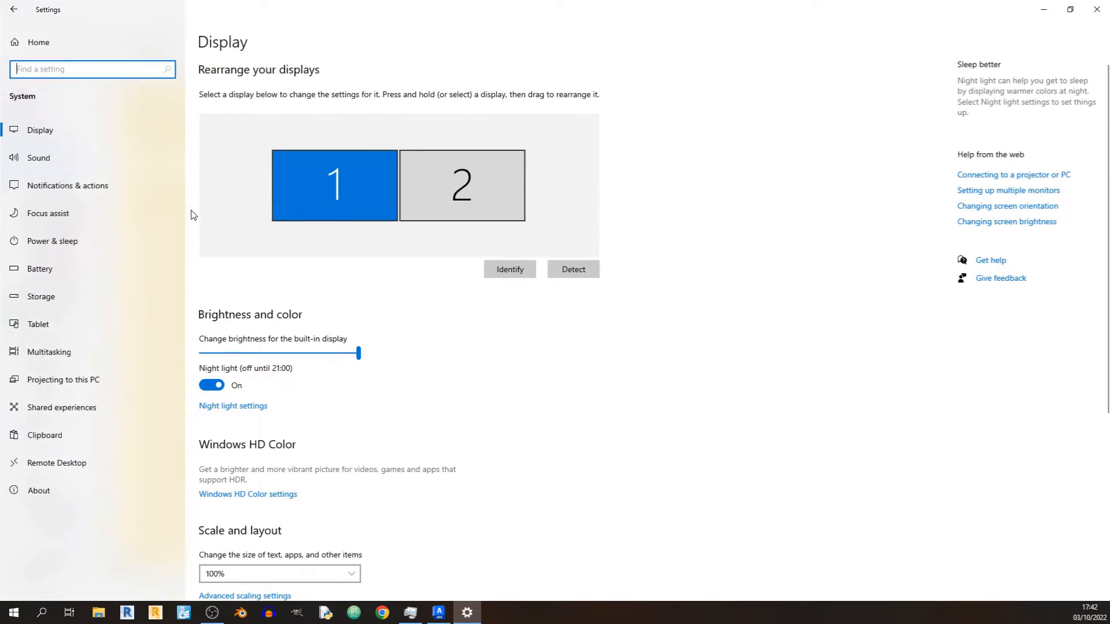
scroll("down", 3)
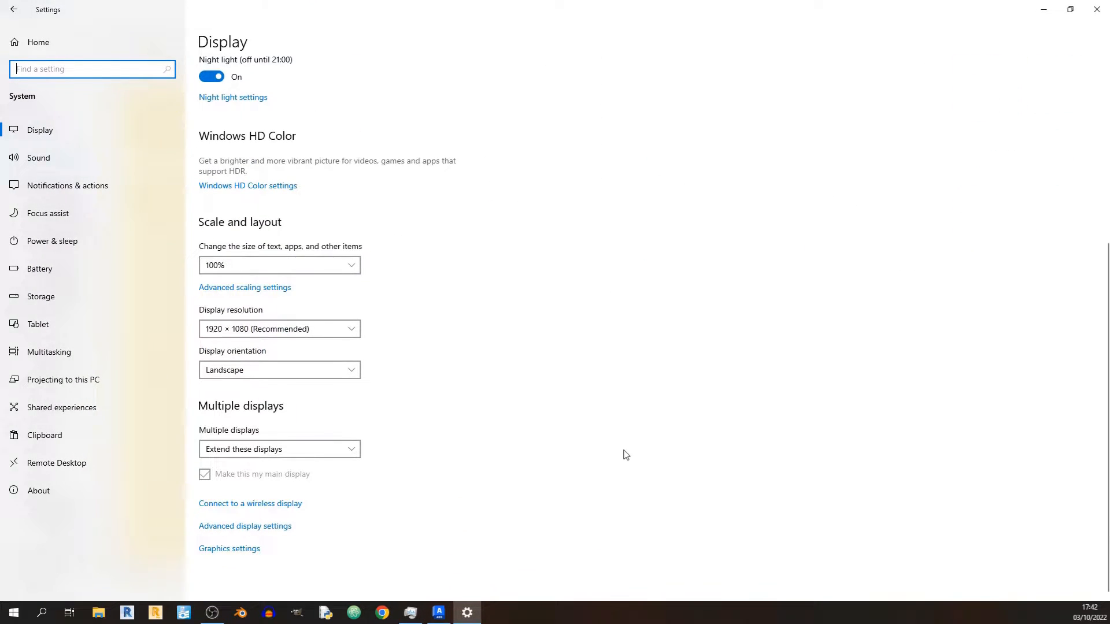
mouse_move(194, 128)
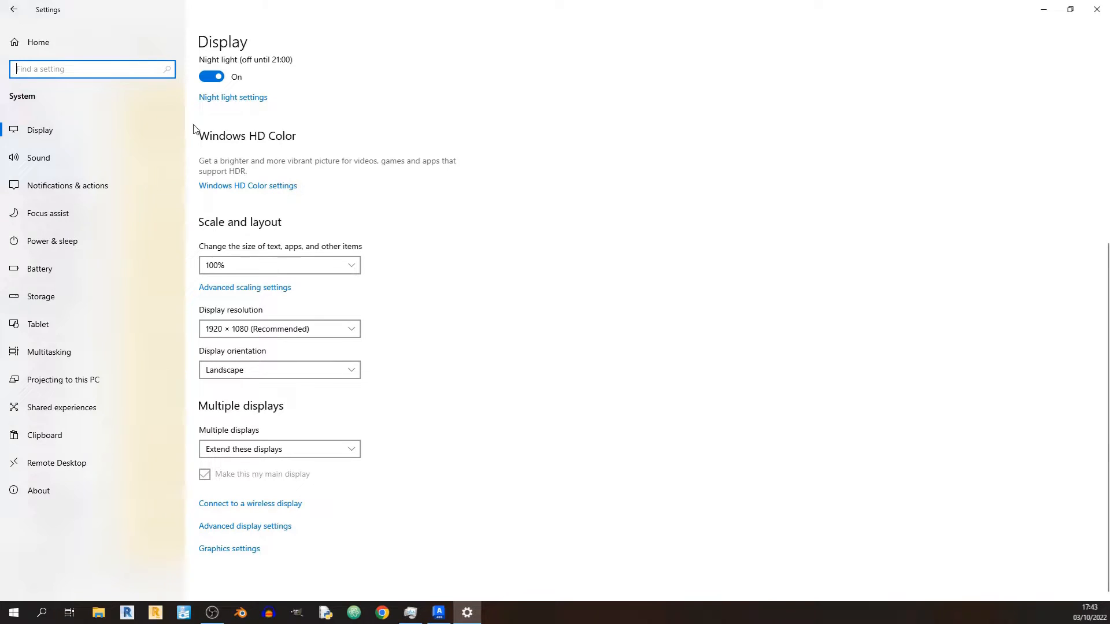
mouse_move(243, 552)
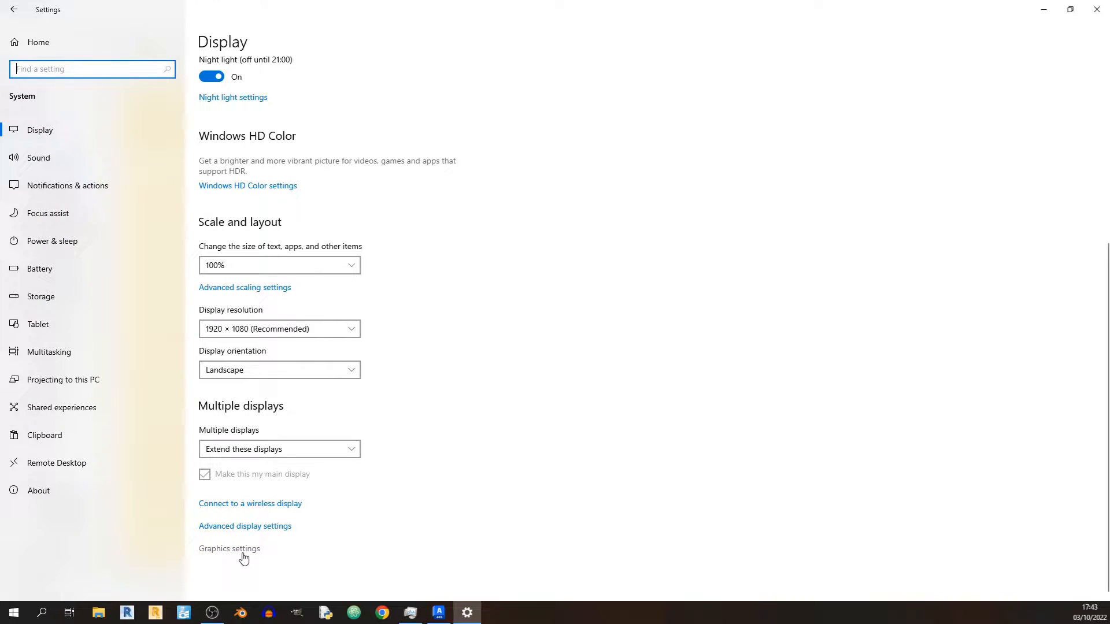
Step: Open Graphics settings and switch Hardware-accelerated GPU scheduling on
left_click(228, 549)
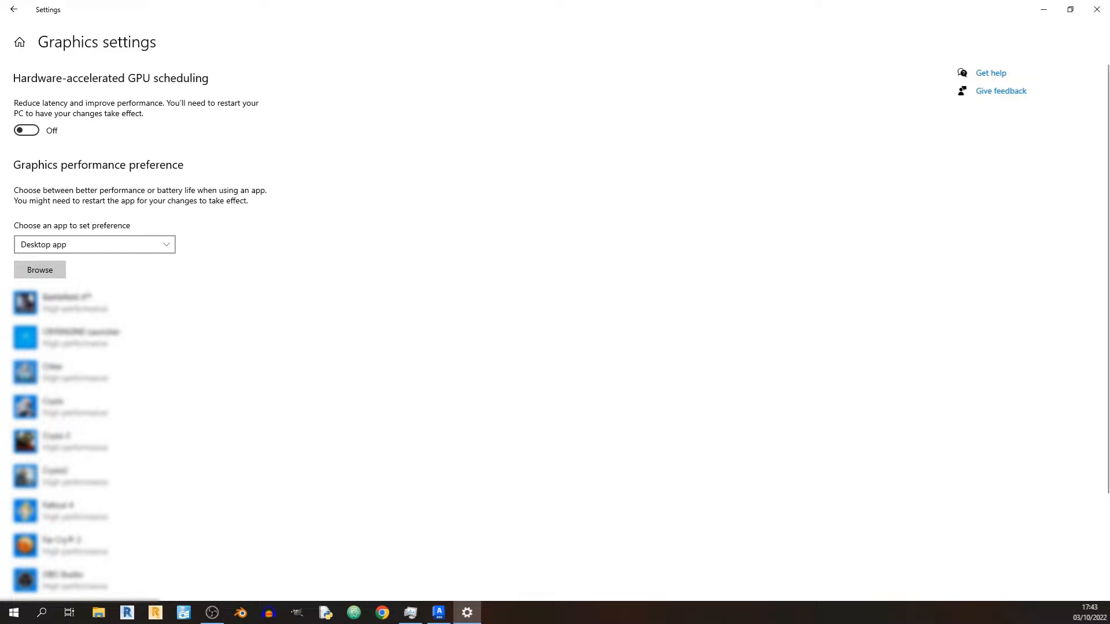
mouse_move(287, 134)
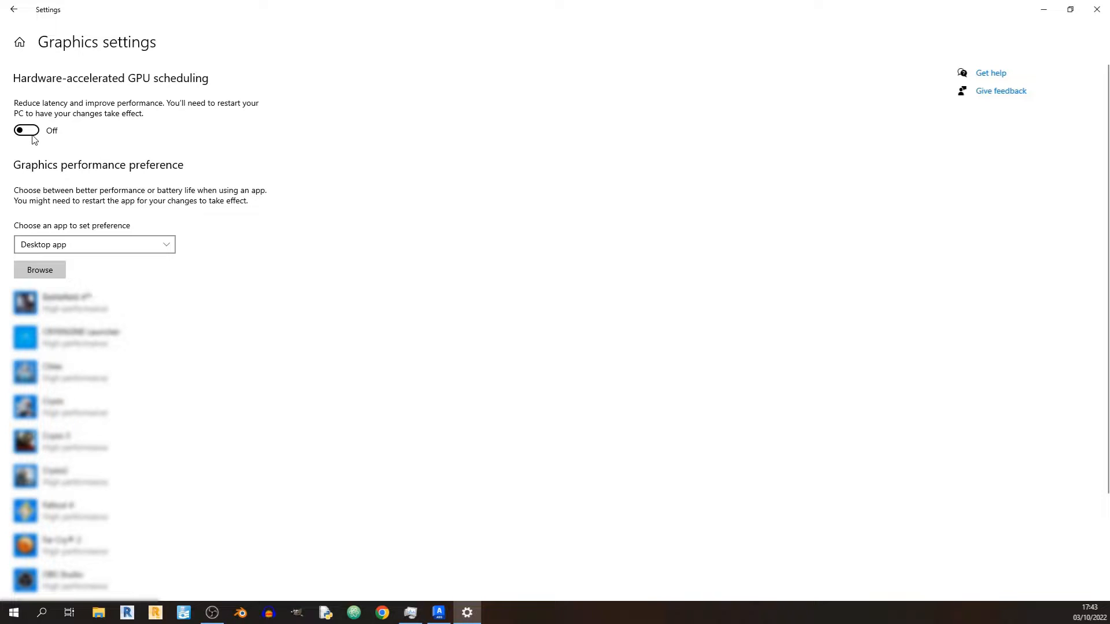
left_click(26, 130)
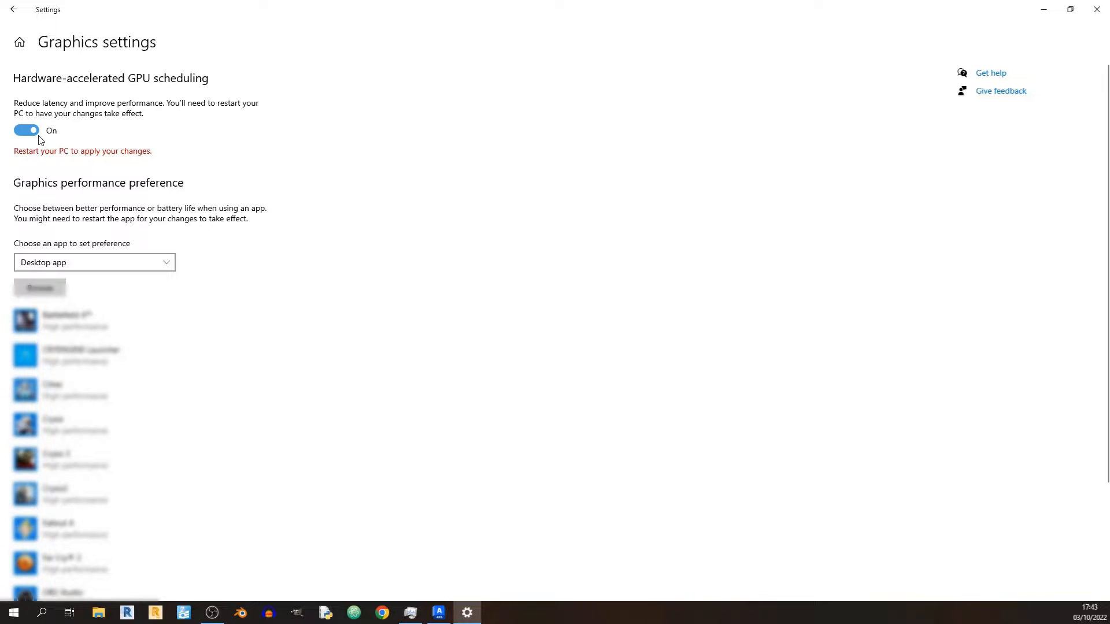
mouse_move(89, 171)
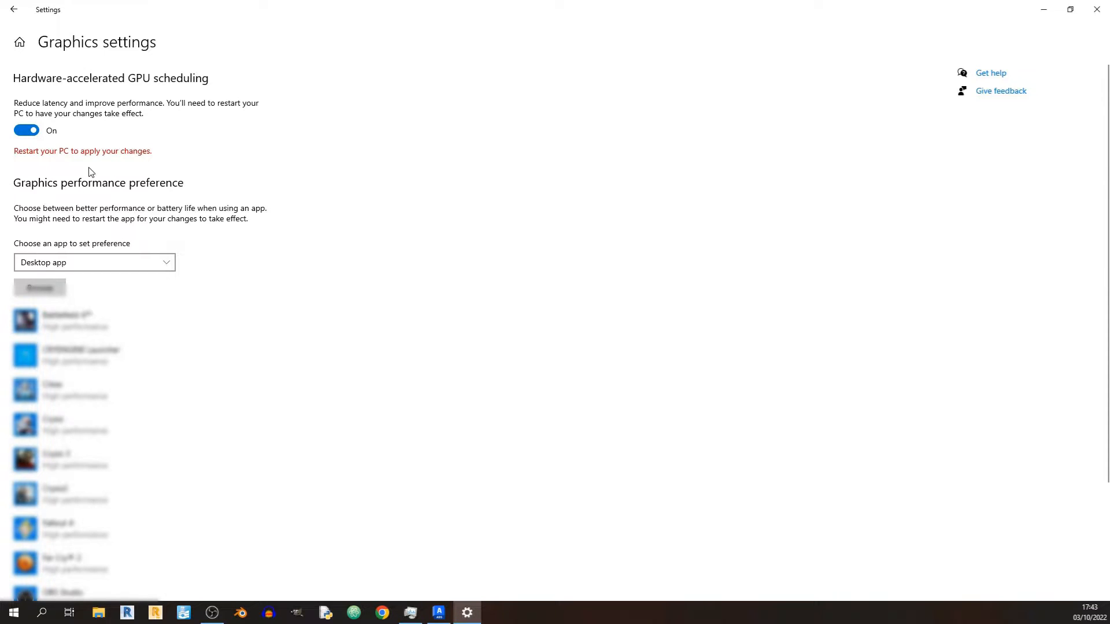
mouse_move(61, 170)
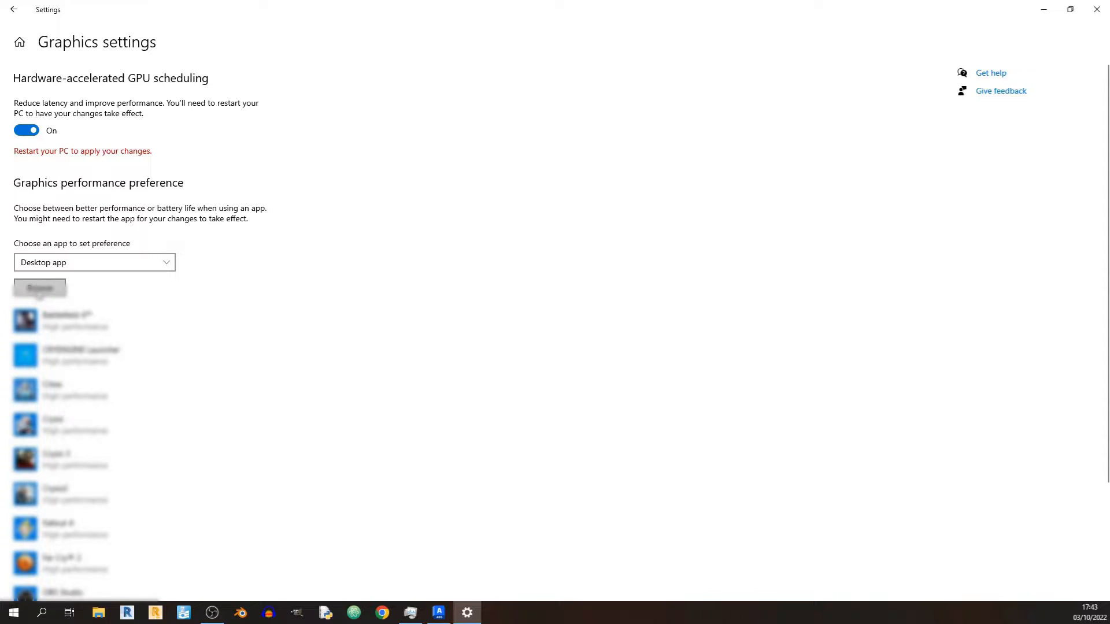
Step: Browse for a desktop app and navigate to C:\Program Files\AutoCAD 2023
left_click(39, 288)
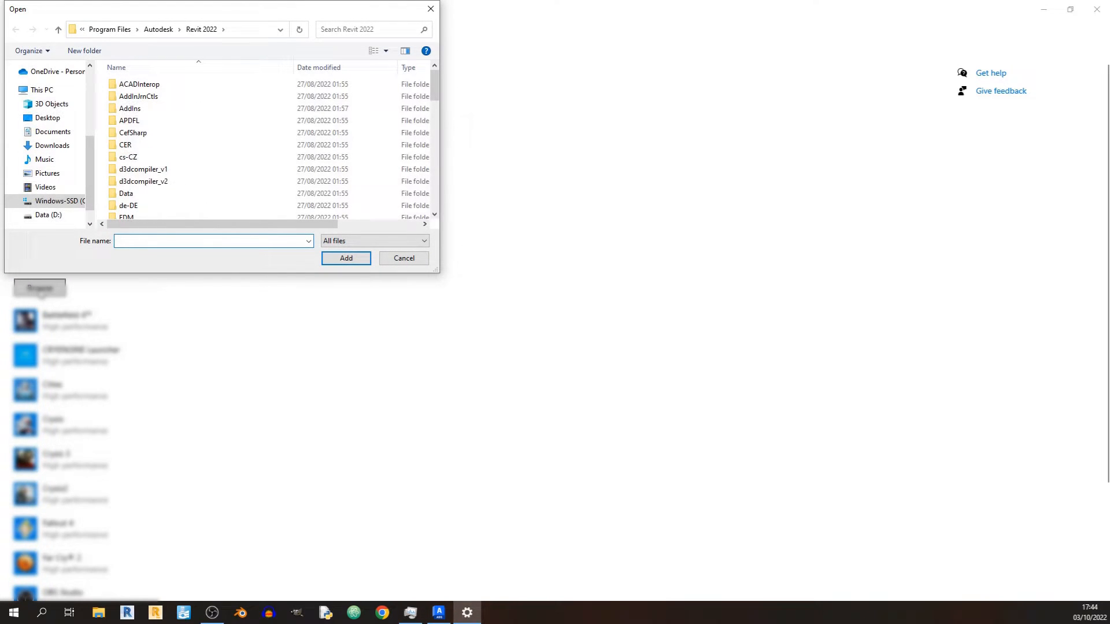
mouse_move(142, 120)
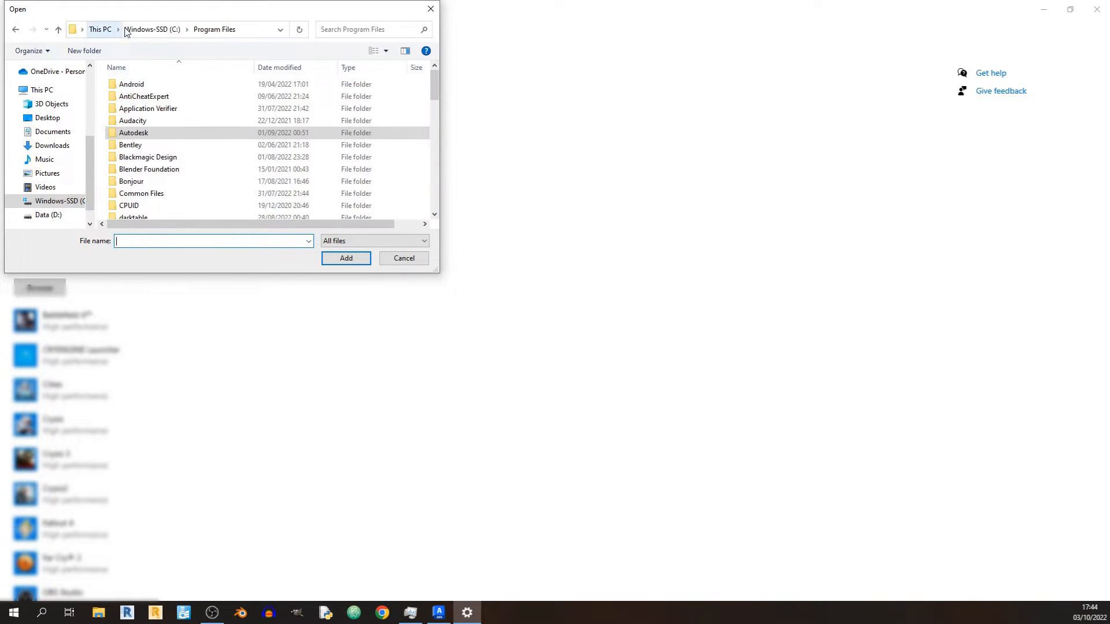
left_click(151, 29)
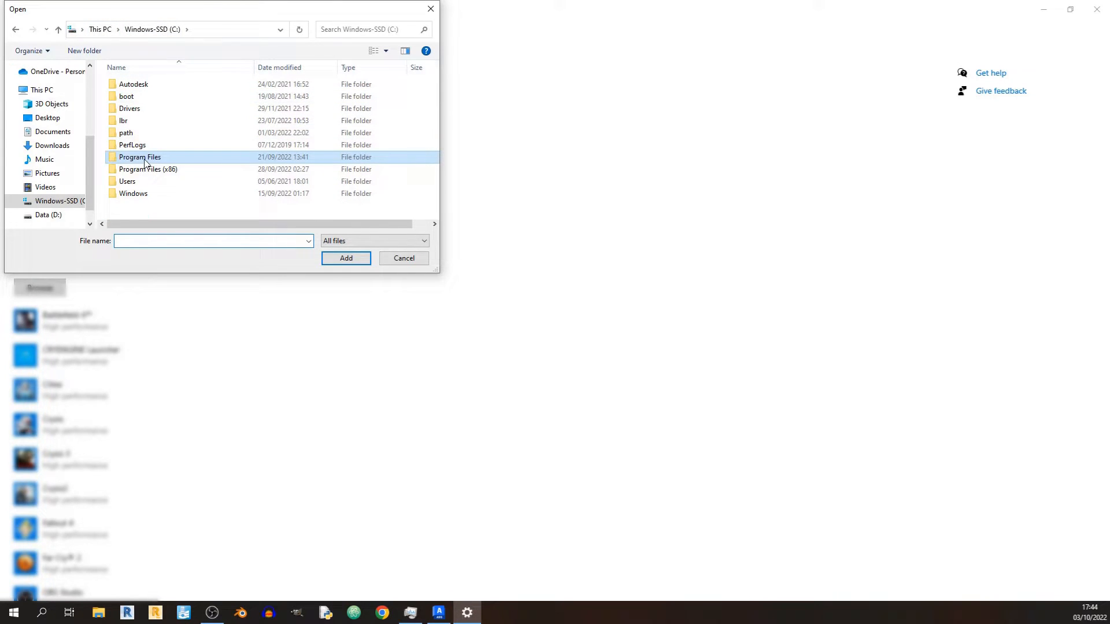
double_click(139, 157)
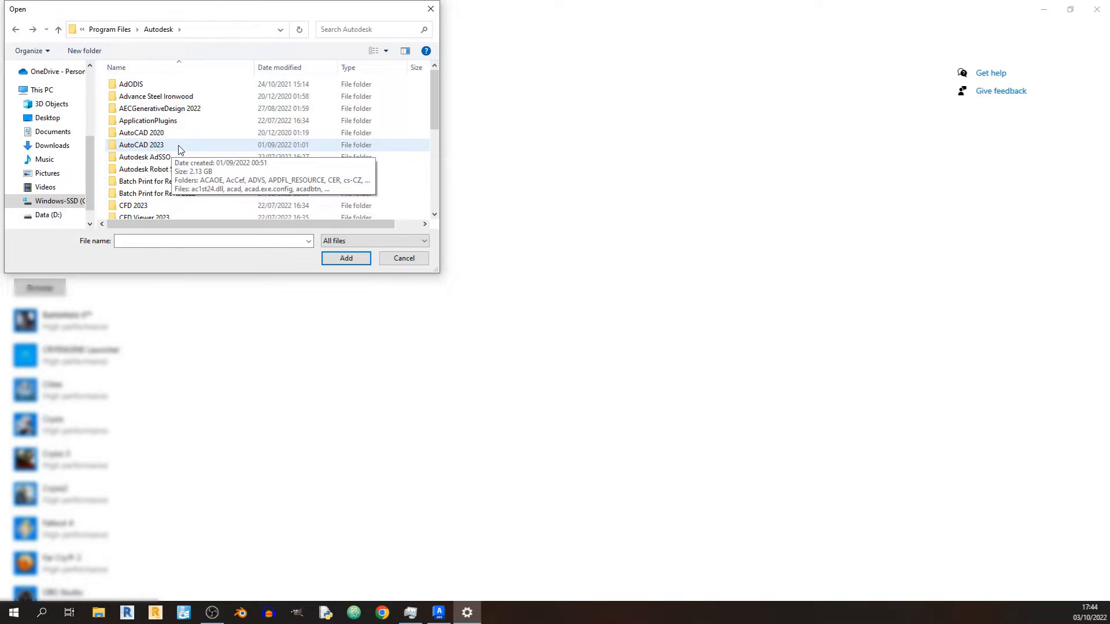
mouse_move(183, 148)
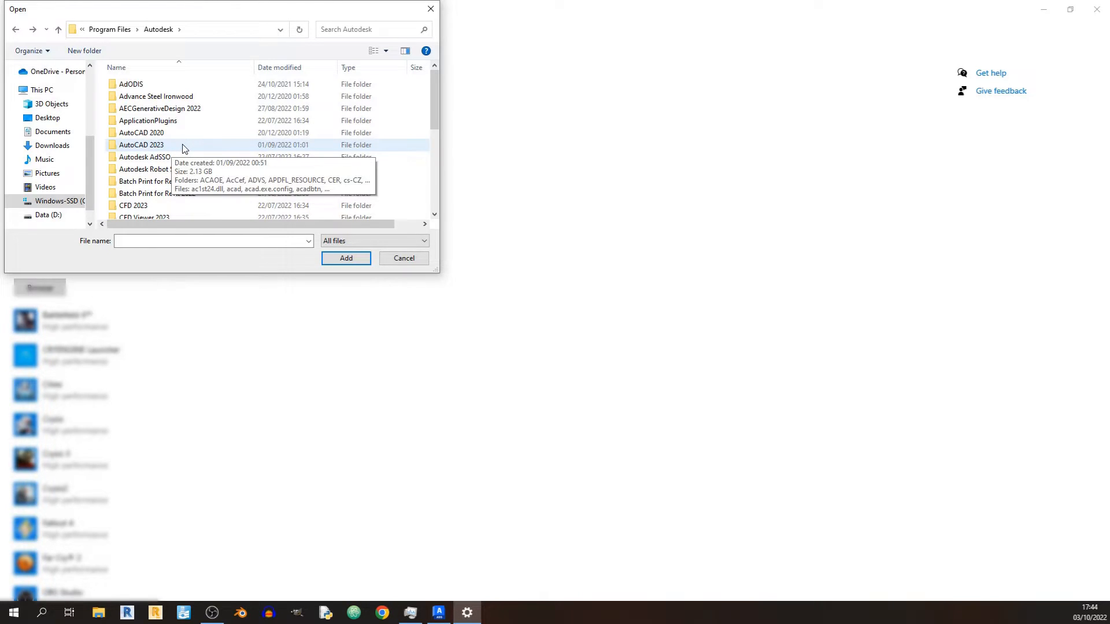
double_click(141, 144)
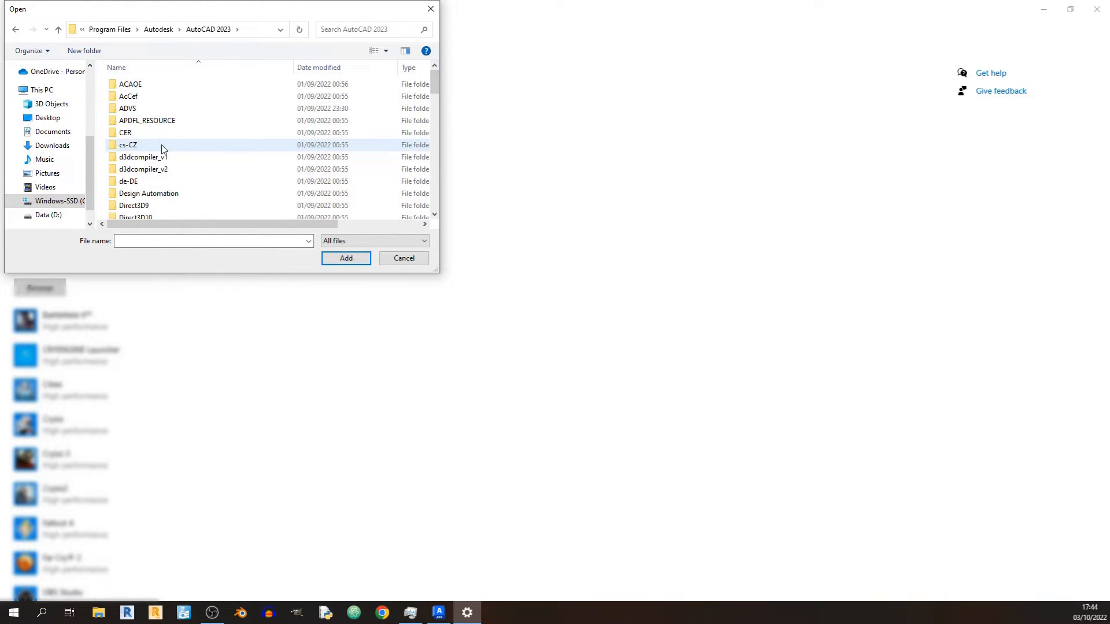
Step: Select acad.exe and add it to the graphics preference list
scroll("down", 3)
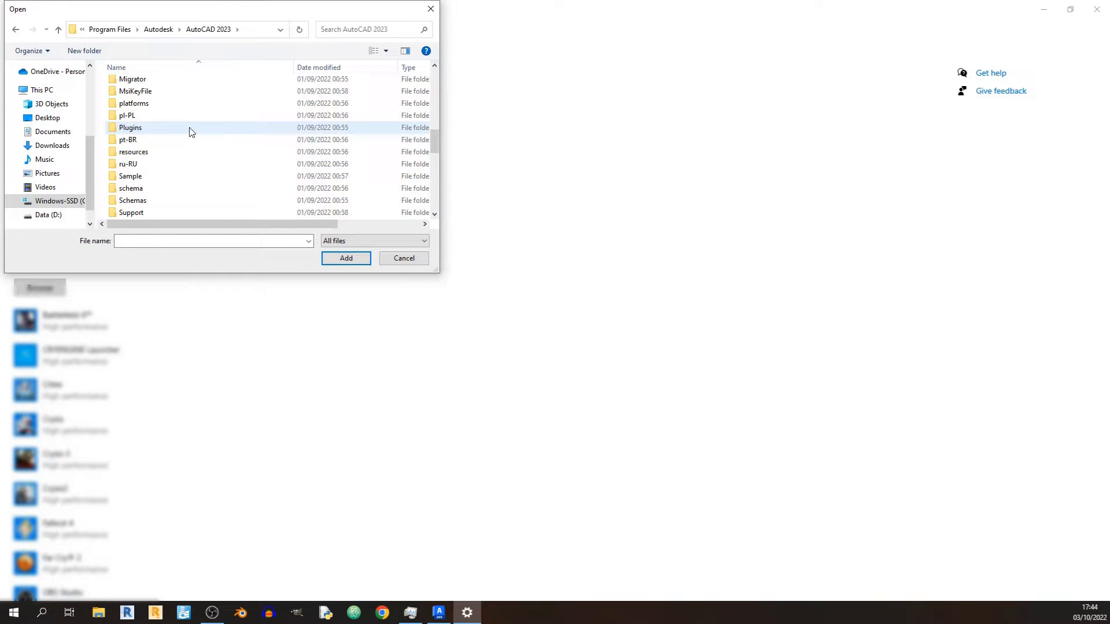
left_click(126, 116)
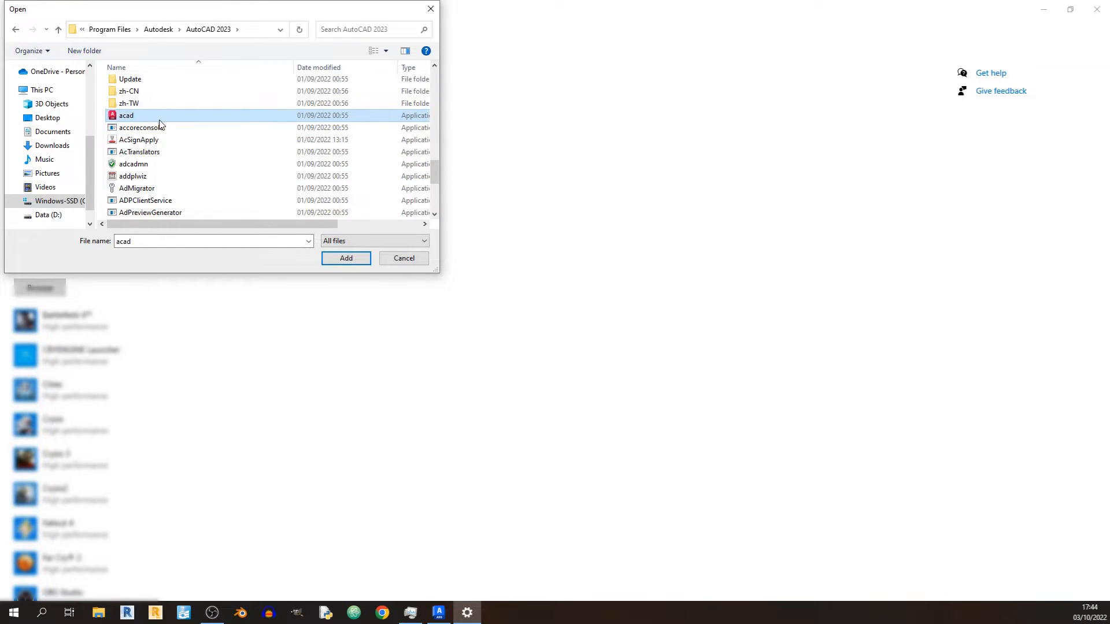
mouse_move(374, 274)
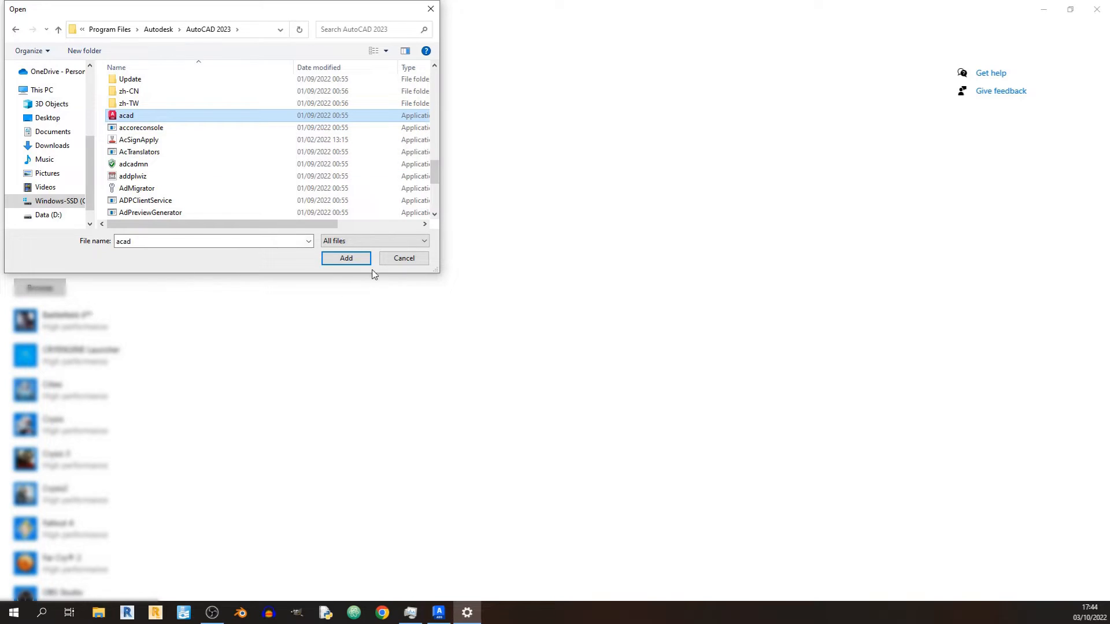
left_click(346, 258)
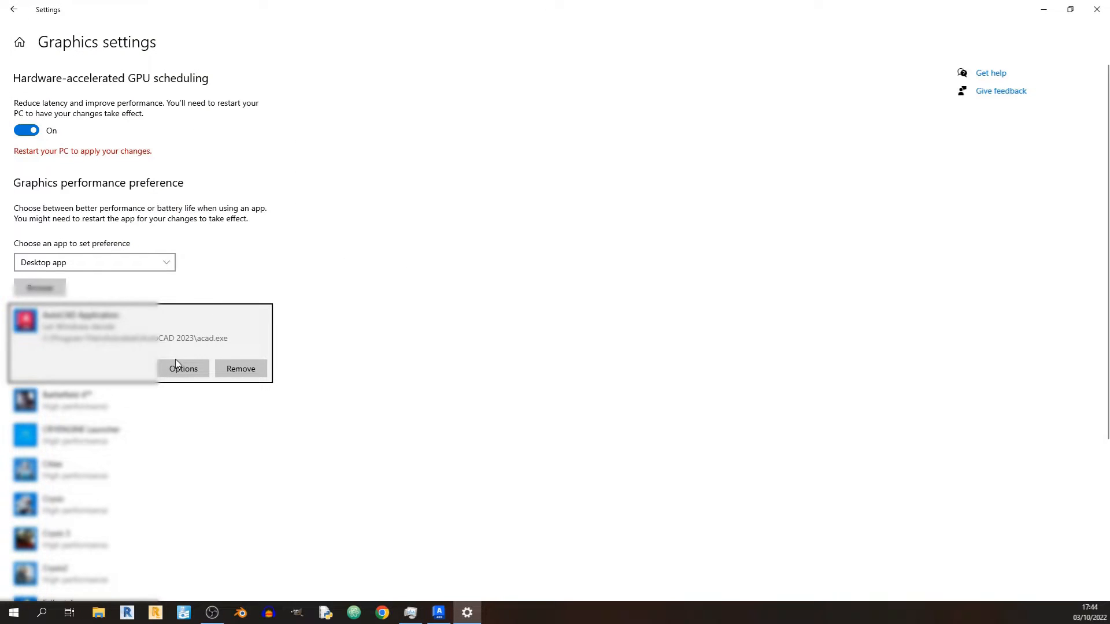
Step: Set the acad.exe entry to High performance (NVIDIA GeForce RTX 2060) and save
left_click(183, 368)
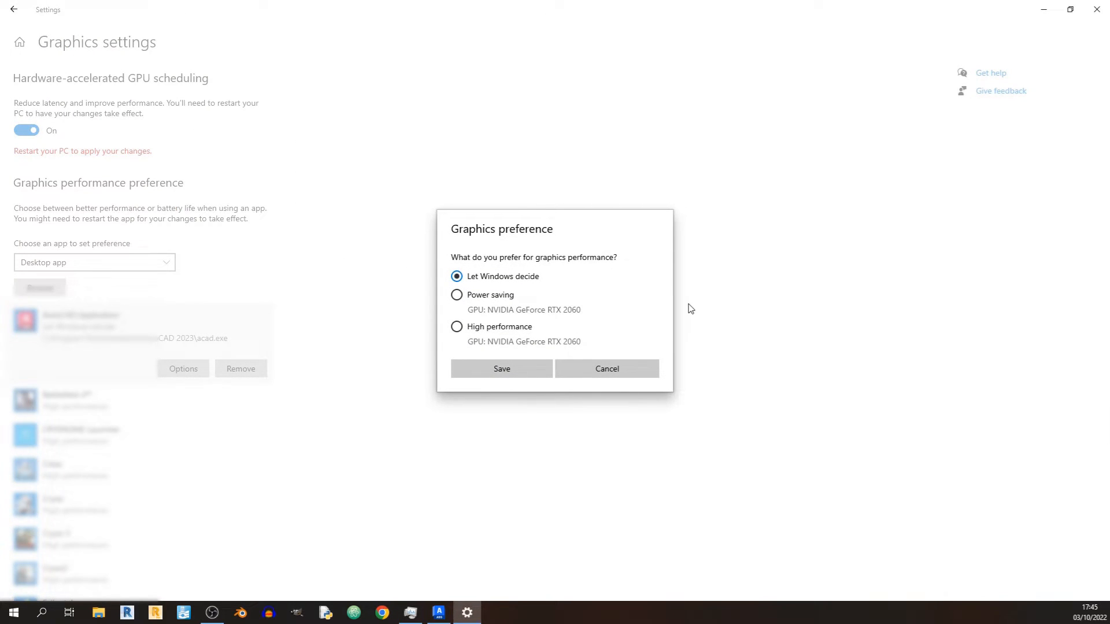
mouse_move(553, 293)
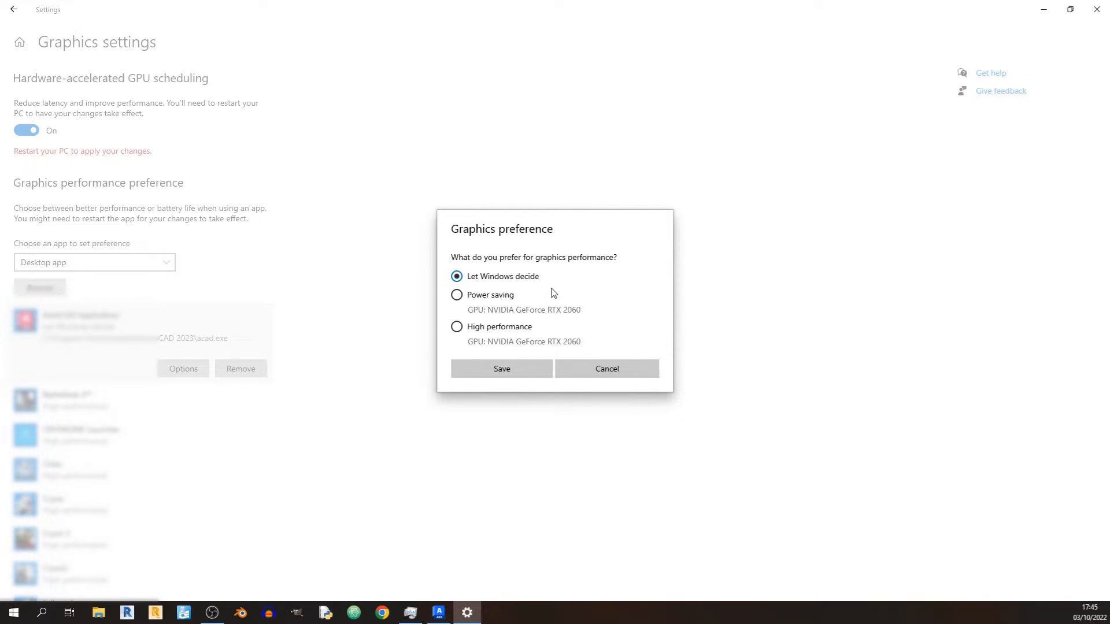
left_click(456, 326)
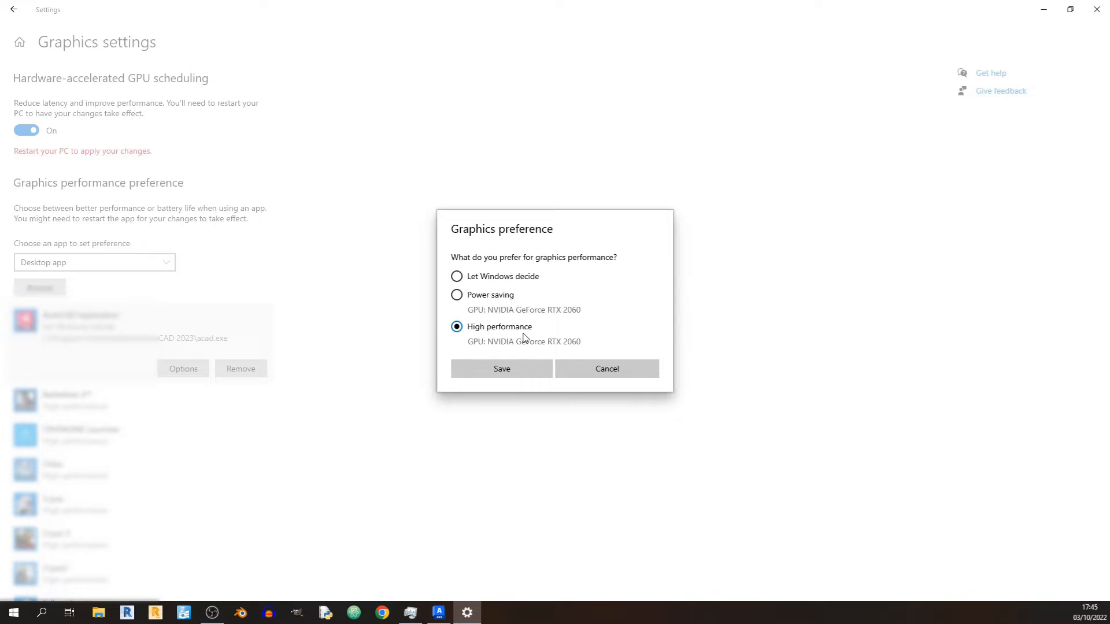
left_click(501, 368)
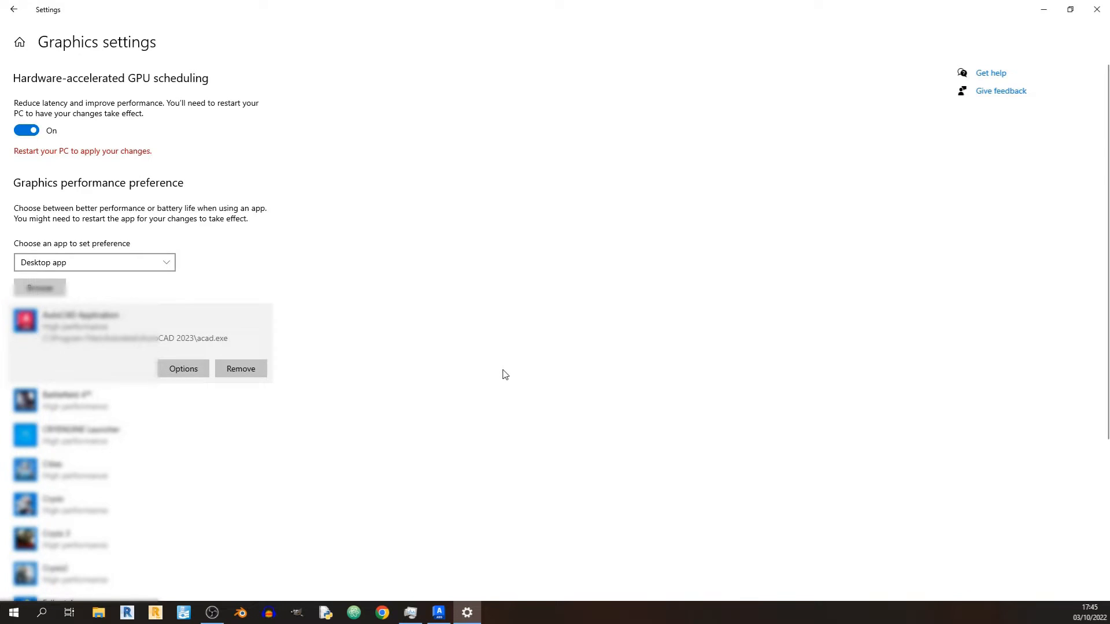
mouse_move(460, 362)
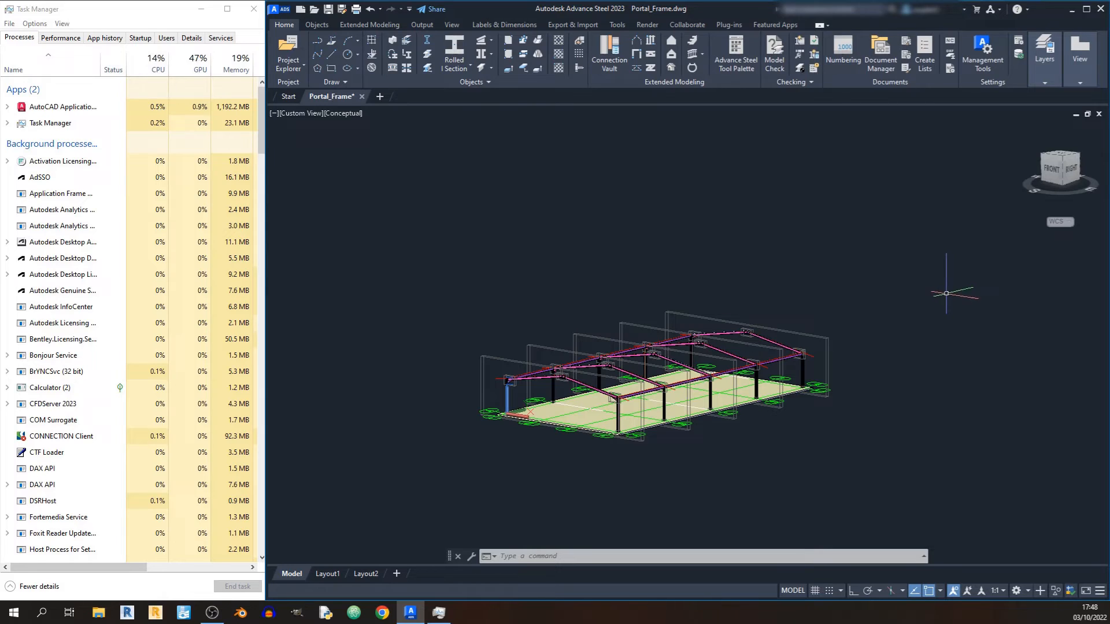
mouse_move(618, 277)
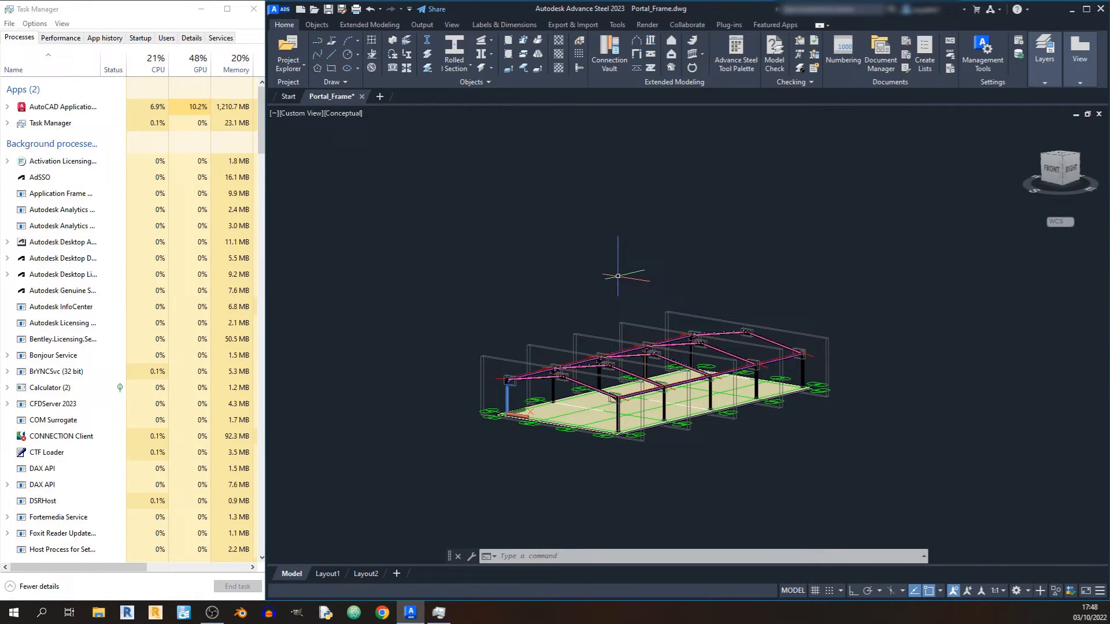